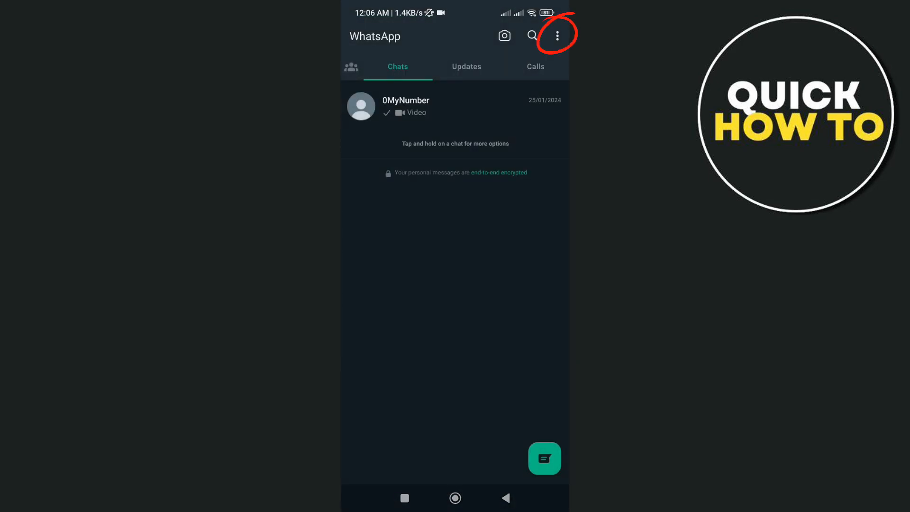
# Step: Reach WhatsApp Settings from the three-dot menu on the chat list
pyautogui.click(557, 36)
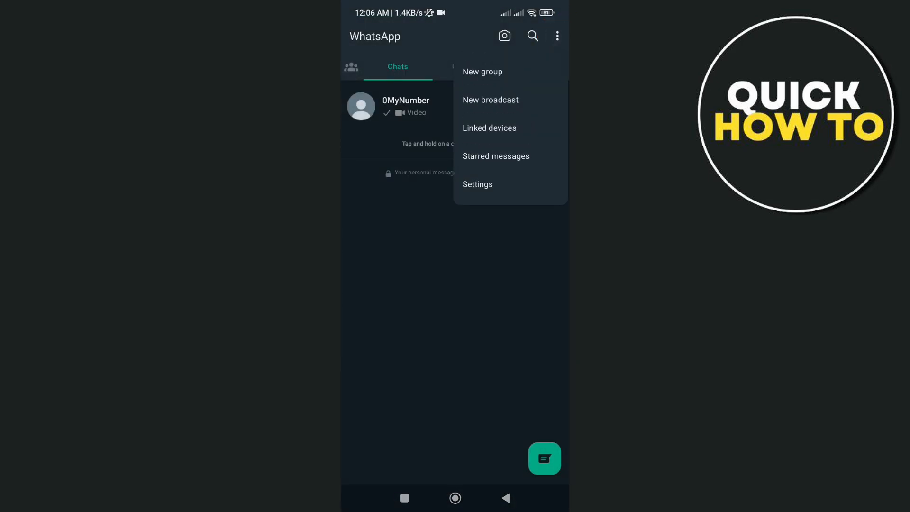
pyautogui.click(477, 184)
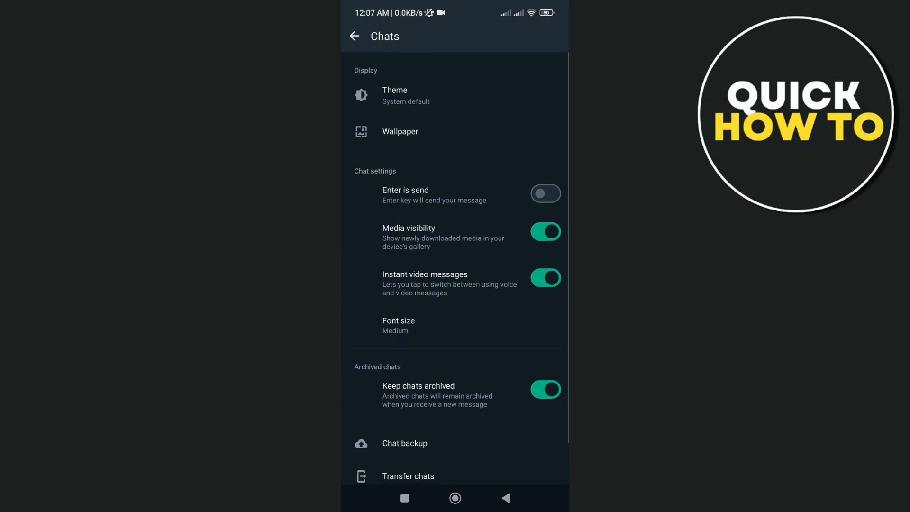
pyautogui.scroll(-3)
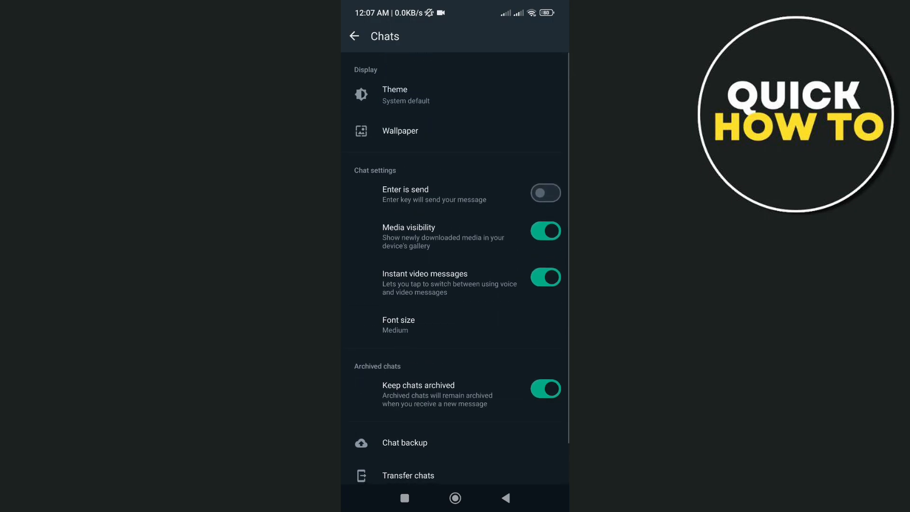
# Step: Switch Media visibility off so downloaded media stops saving to the gallery
pyautogui.click(546, 230)
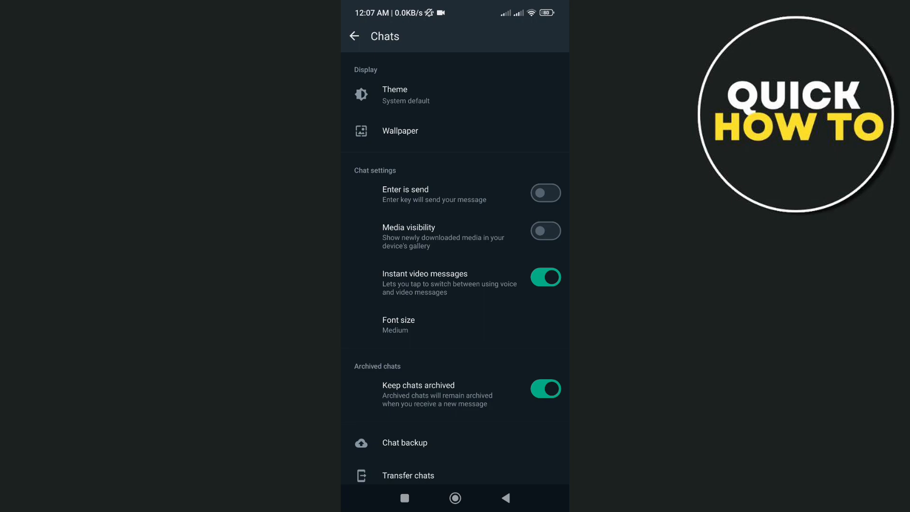
pyautogui.click(546, 230)
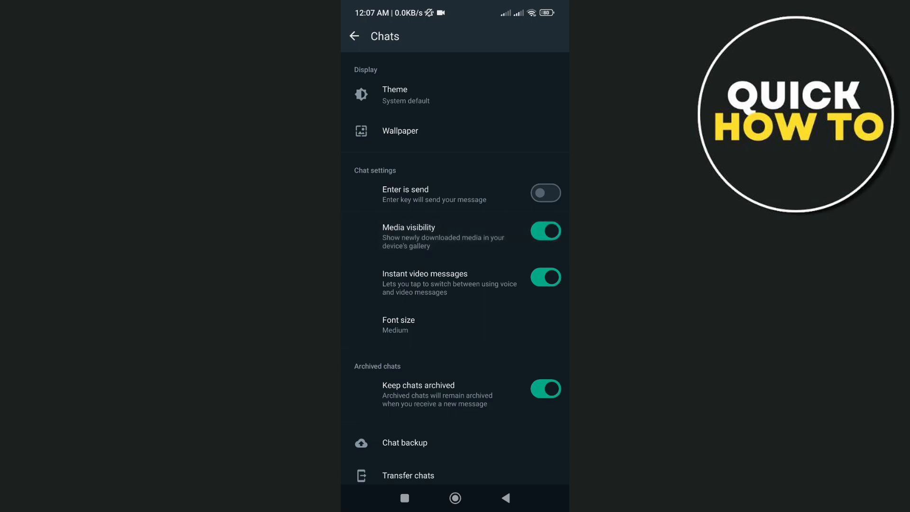
pyautogui.click(545, 230)
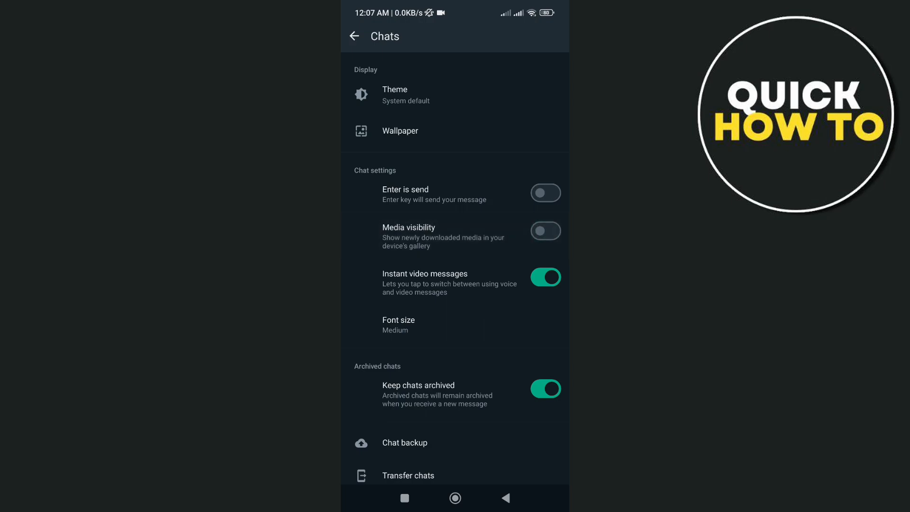
# Step: Leave Chats settings and return to the main chat list
pyautogui.click(504, 497)
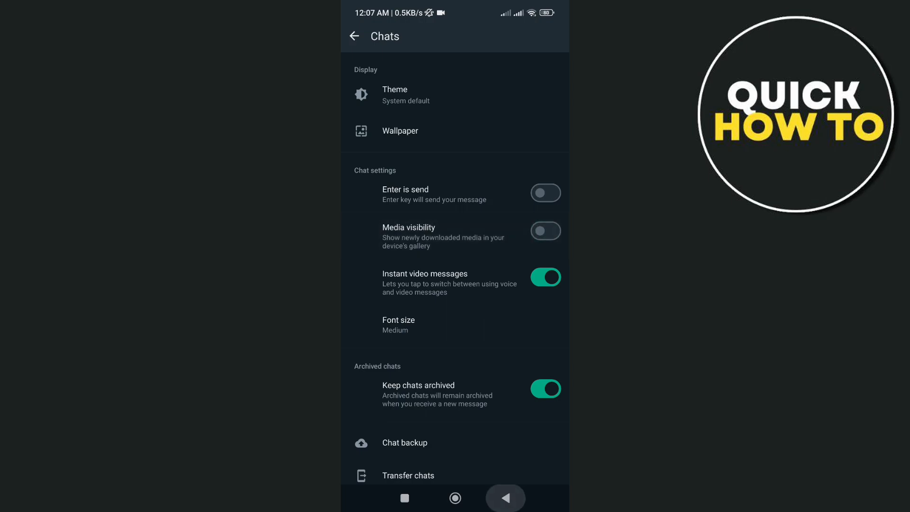
pyautogui.click(354, 36)
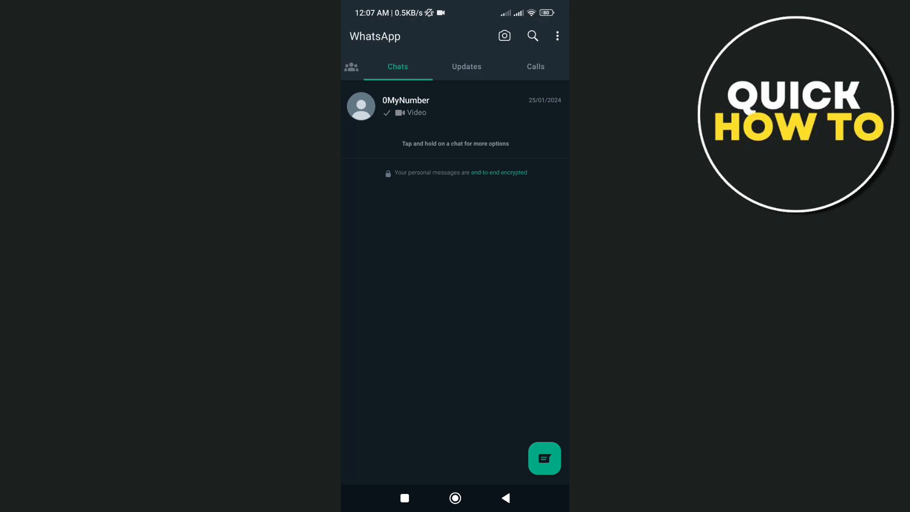